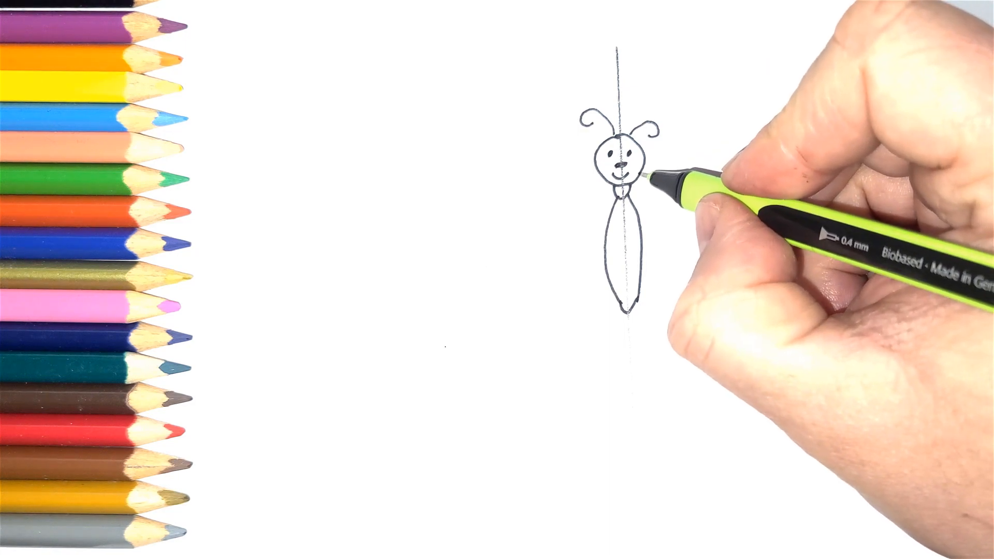
{"action": "left_click_drag", "start_coordinate": [640, 177], "coordinate": [780, 69]}
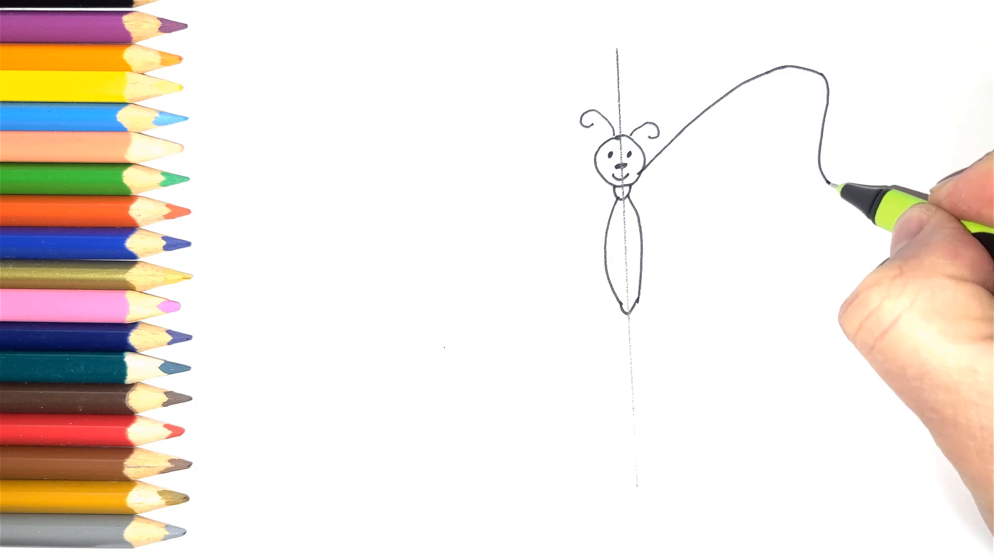
{"action": "left_click_drag", "start_coordinate": [837, 184], "coordinate": [640, 235]}
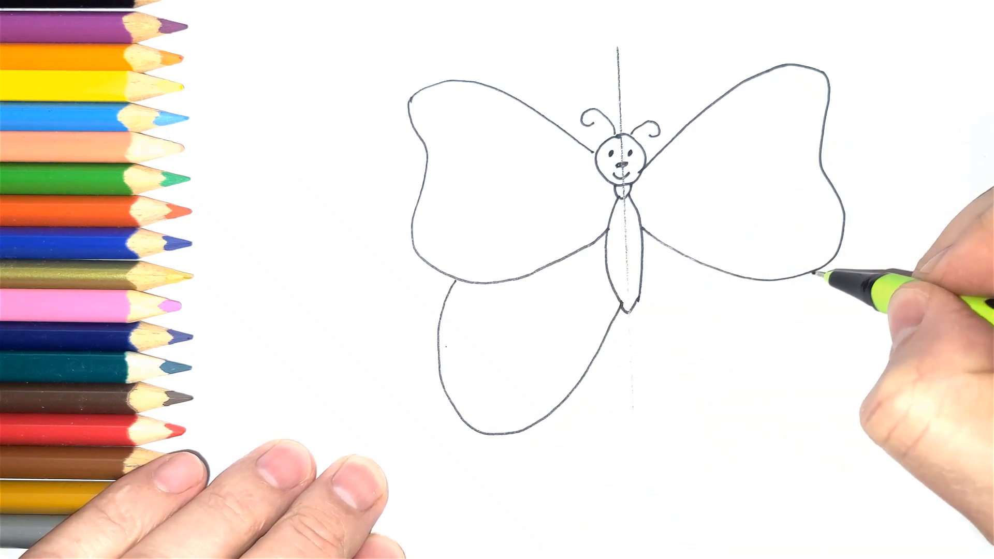
{"action": "left_click_drag", "start_coordinate": [825, 278], "coordinate": [843, 362]}
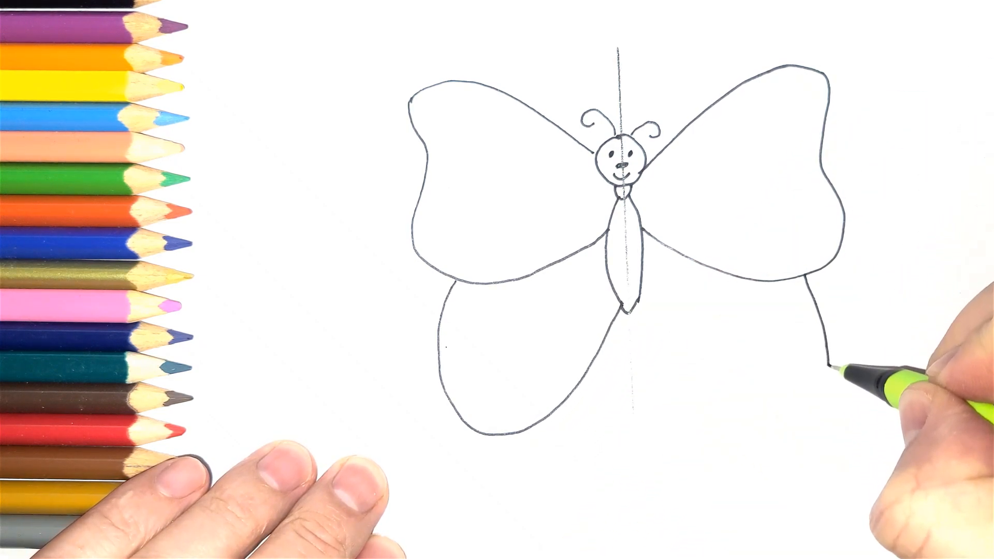